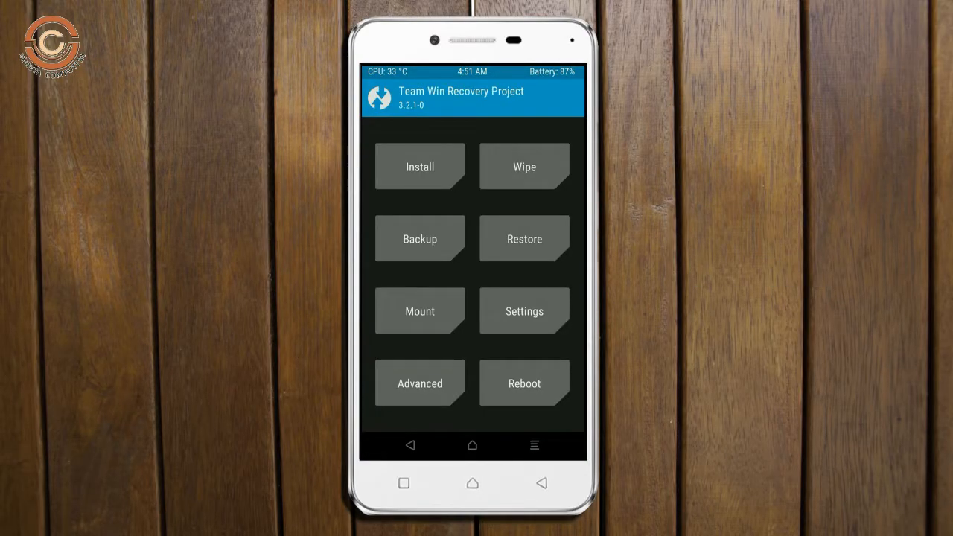
Run a full TWRP backup (about 5.5 GB) and return to the home menu
left_click(419, 238)
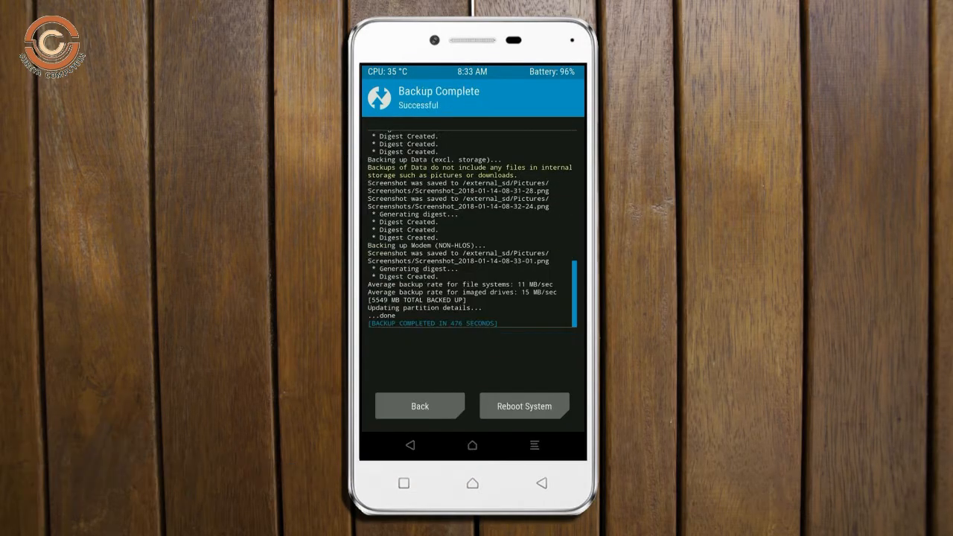
left_click(419, 406)
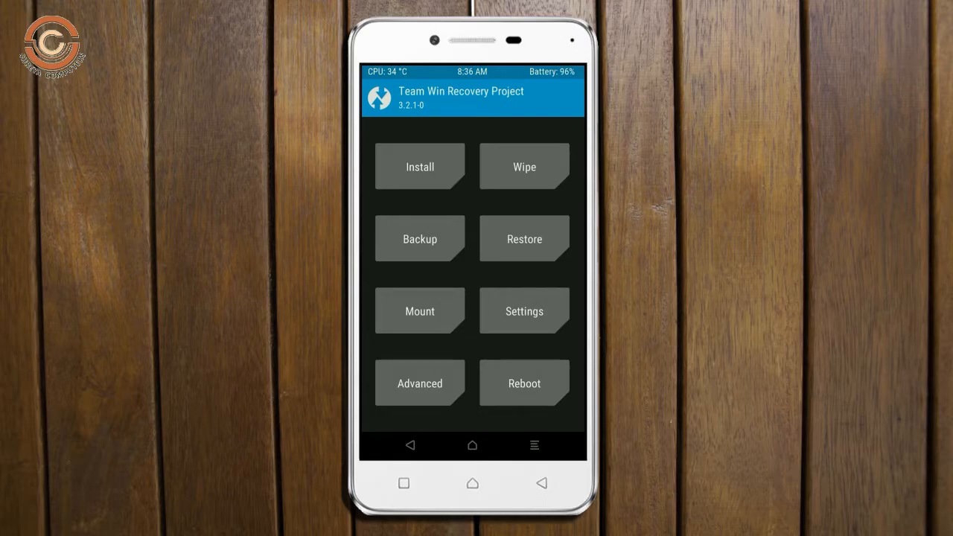
Advanced-wipe Dalvik/ART Cache, System, Data and Cache, keeping internal storage
left_click(524, 166)
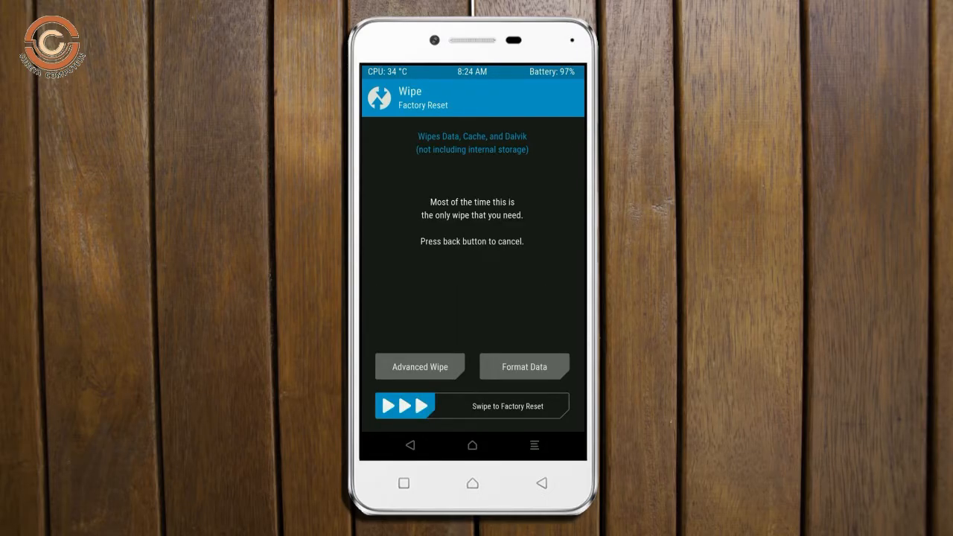
left_click(419, 367)
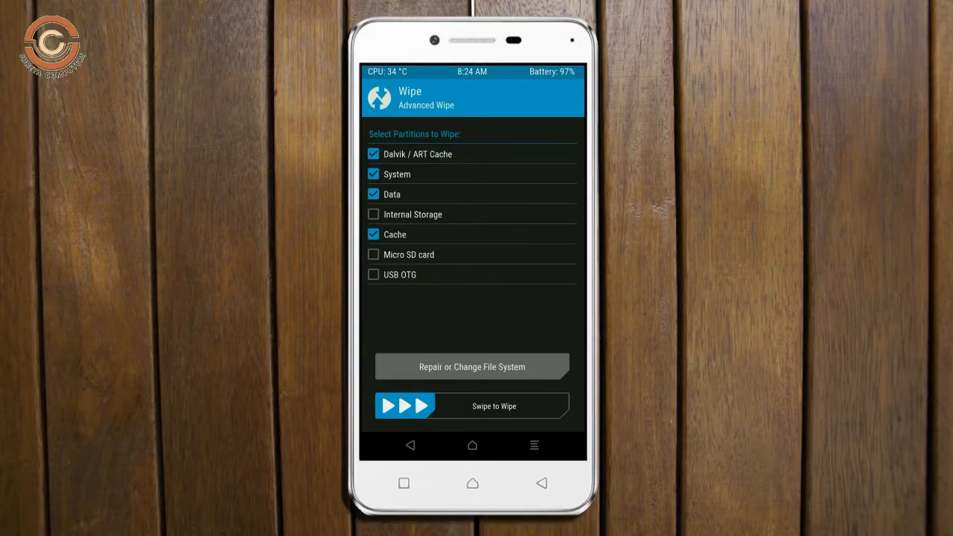
left_click_drag(388, 406, 443, 406)
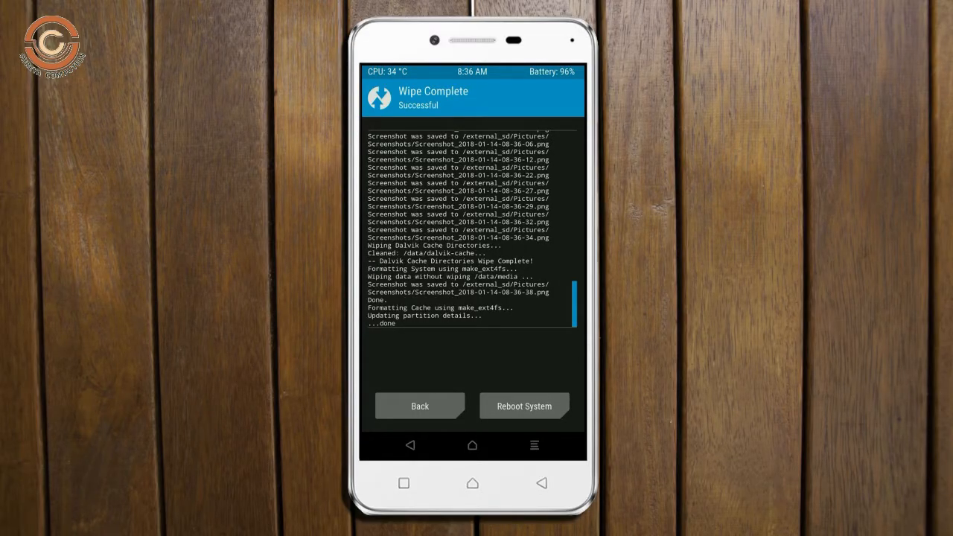
Install the RR-v6.0.0-Oreo Resurrection Remix zip from the micro SD card
left_click(419, 406)
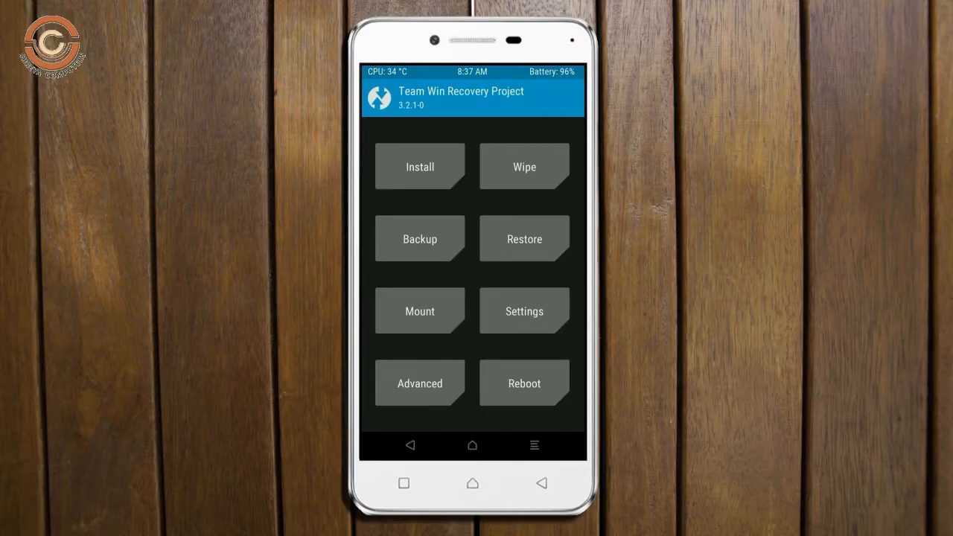
left_click(419, 166)
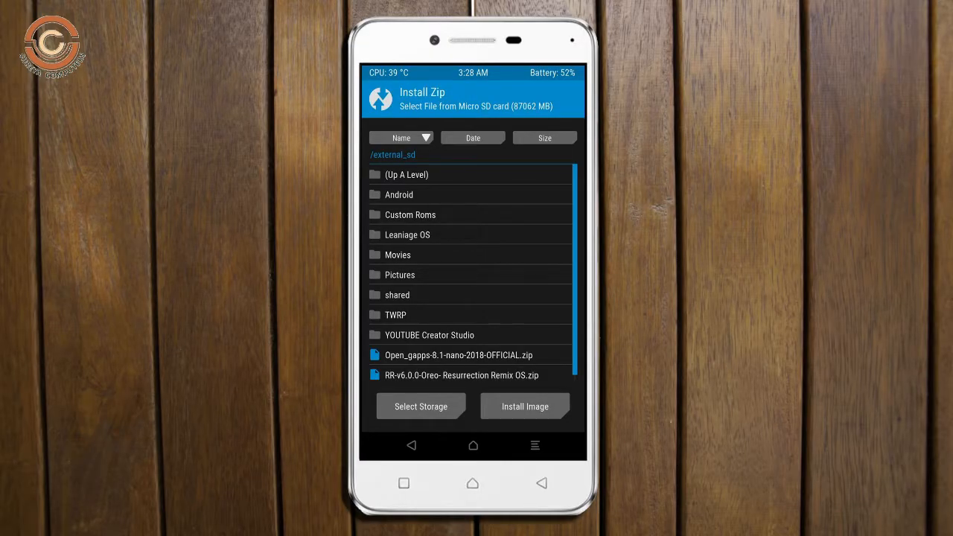
left_click(462, 376)
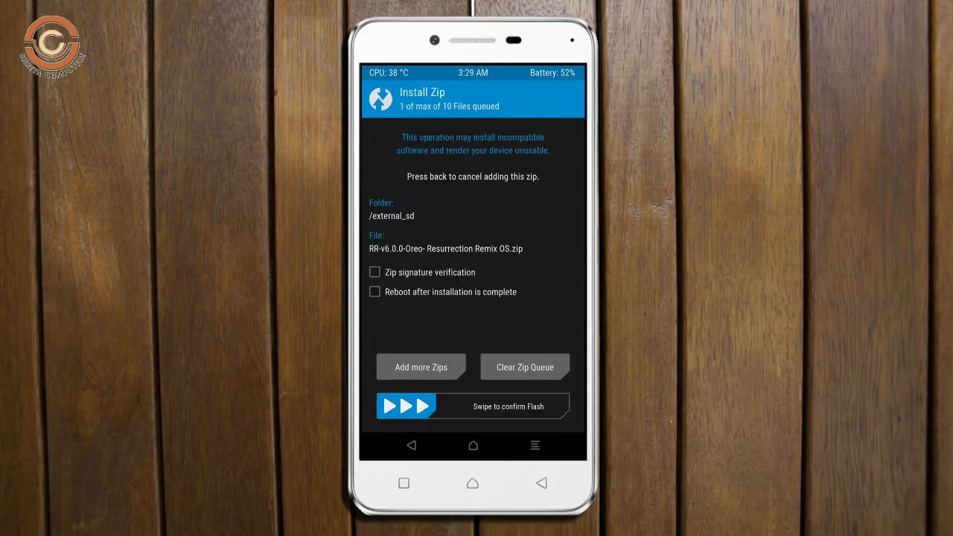
left_click_drag(388, 406, 566, 406)
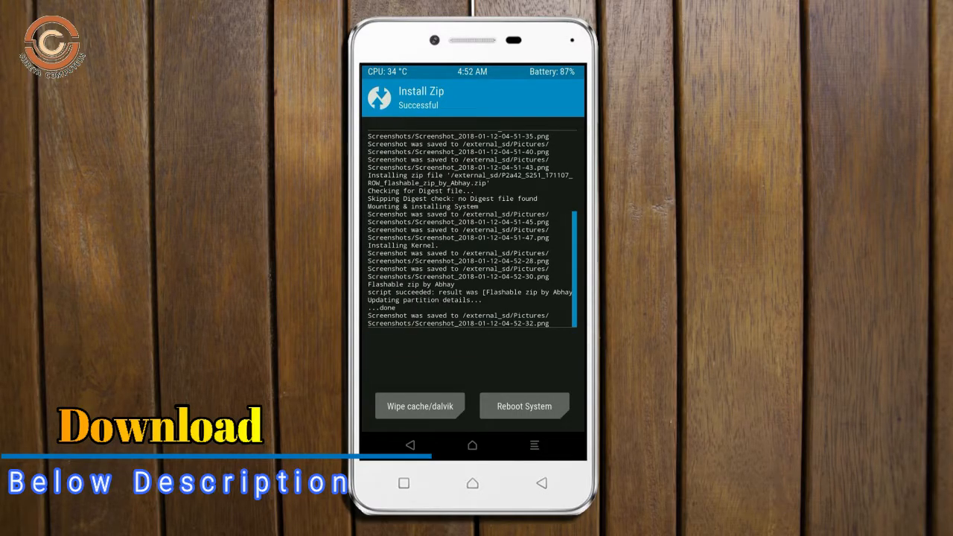
Wipe cache and Dalvik after the flash, then reboot into the new system
left_click(419, 406)
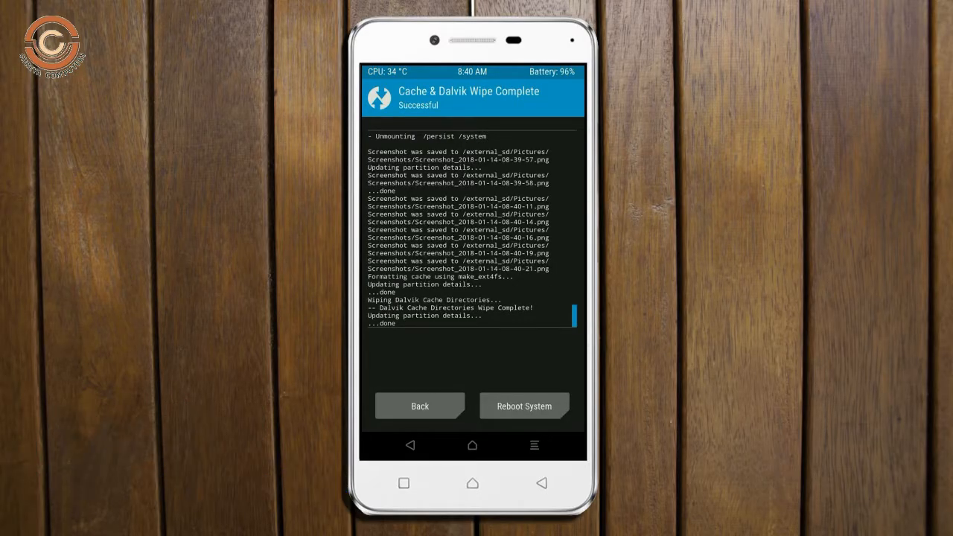
left_click(524, 406)
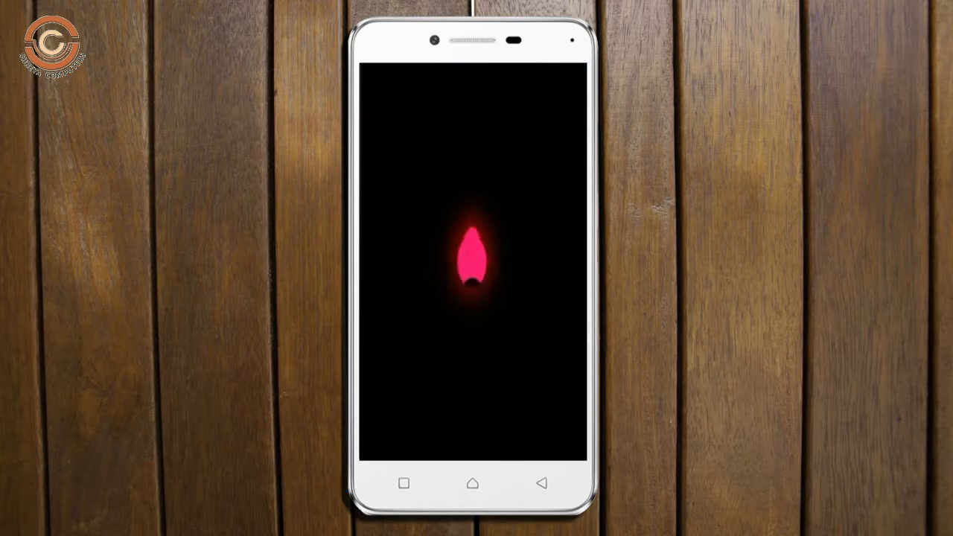